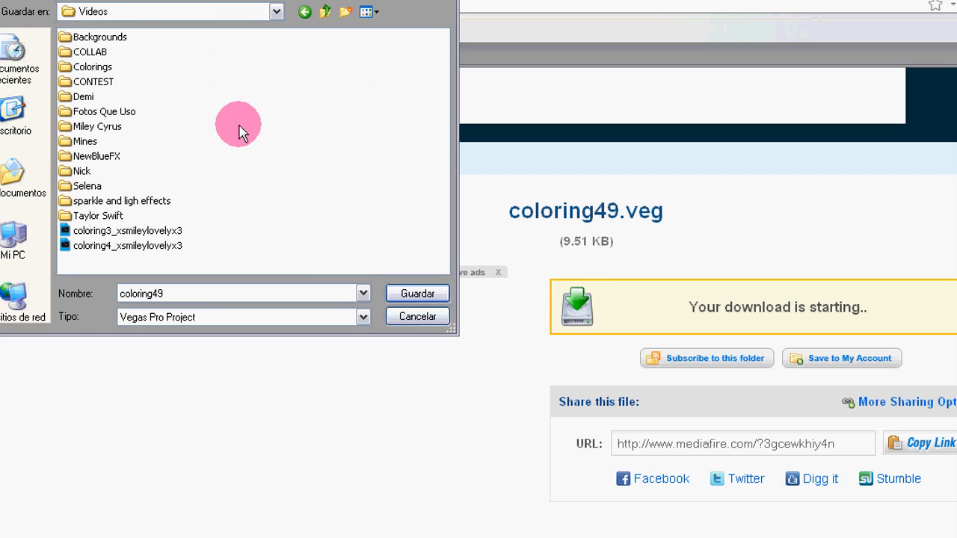
Save coloring49.veg from MediaFire into the Videos\Colorings folder.
left_click(209, 293)
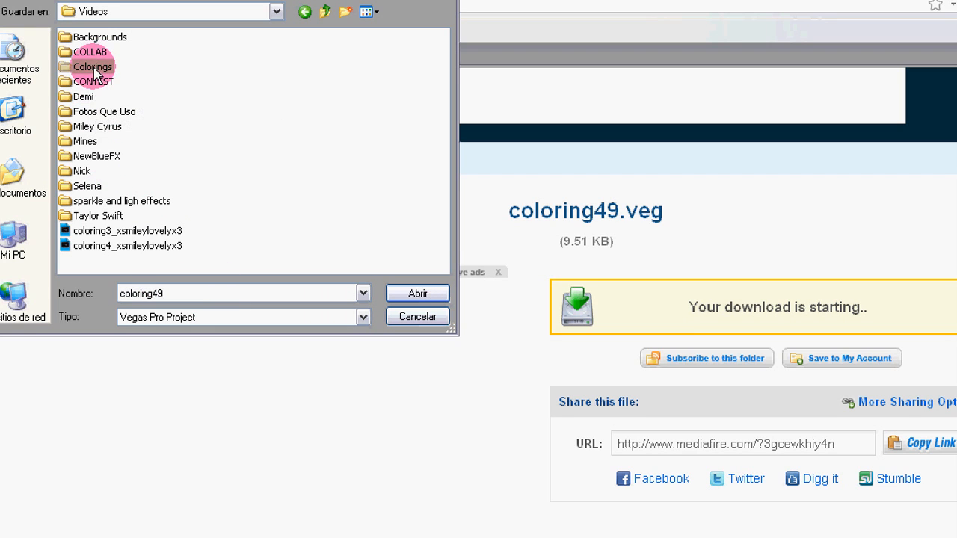
double_click(92, 66)
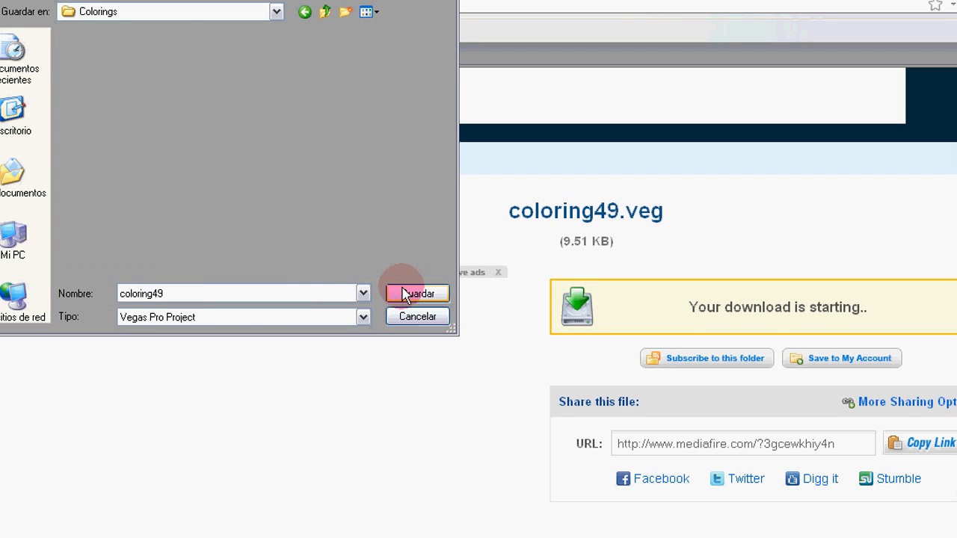
left_click(416, 293)
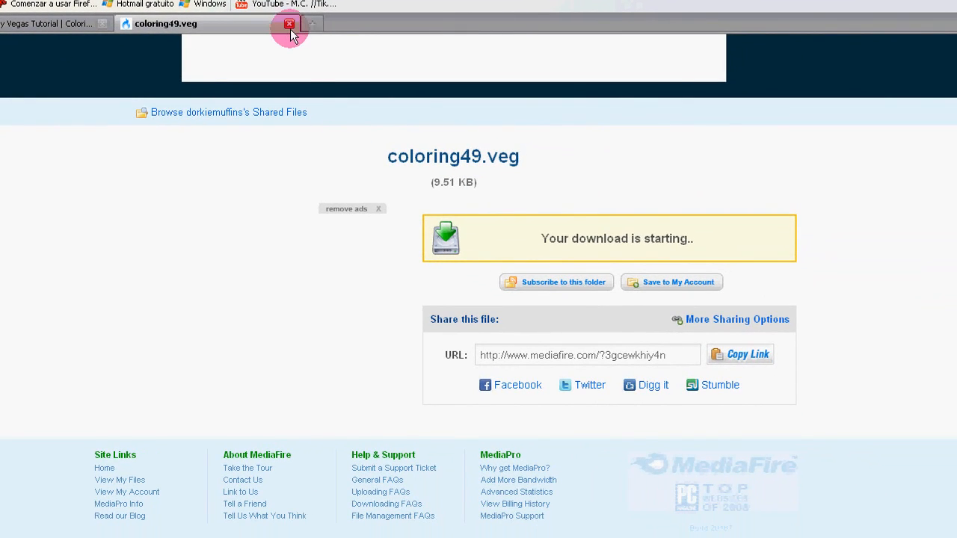
Close Firefox, start Vegas Pro 9, keep the old project's changes, and view coloring49's track FX chain.
left_click(289, 23)
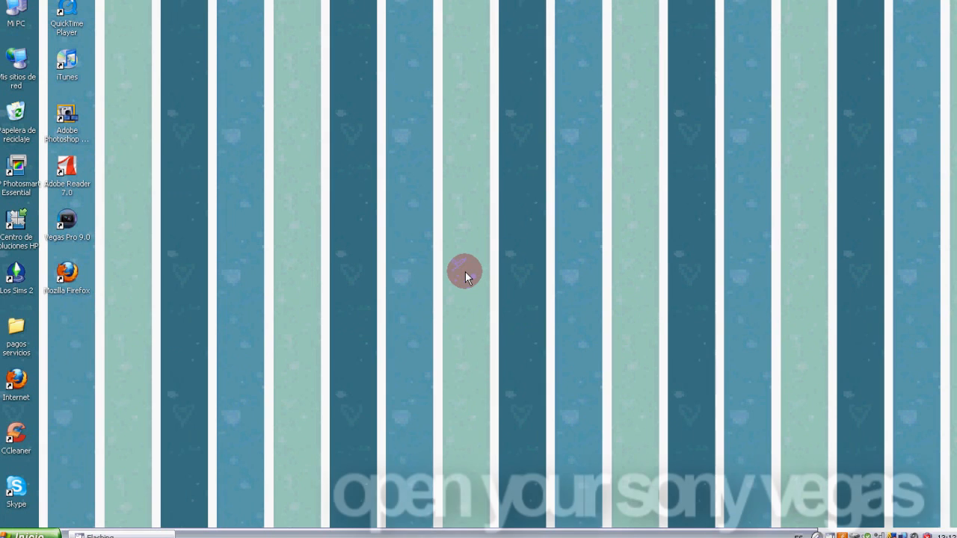
double_click(66, 219)
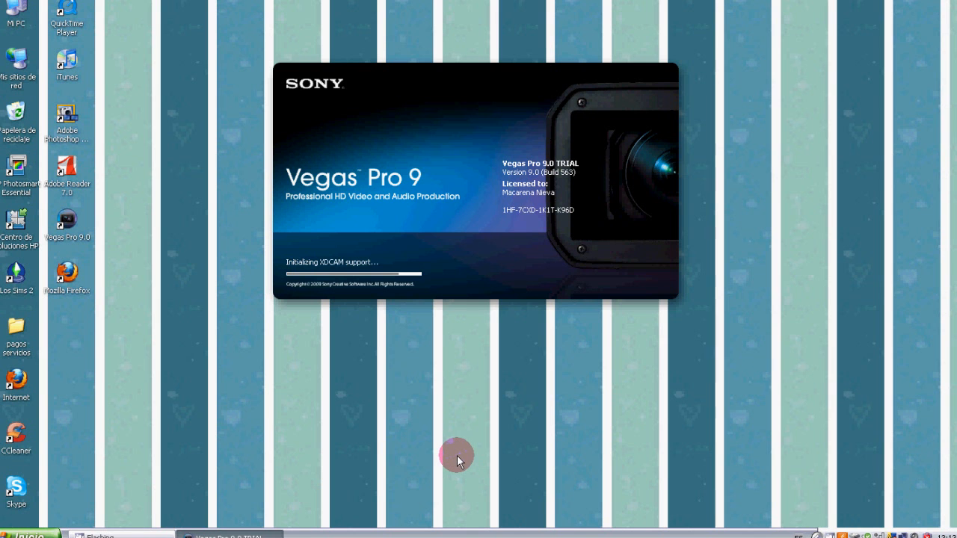
mouse_move(189, 334)
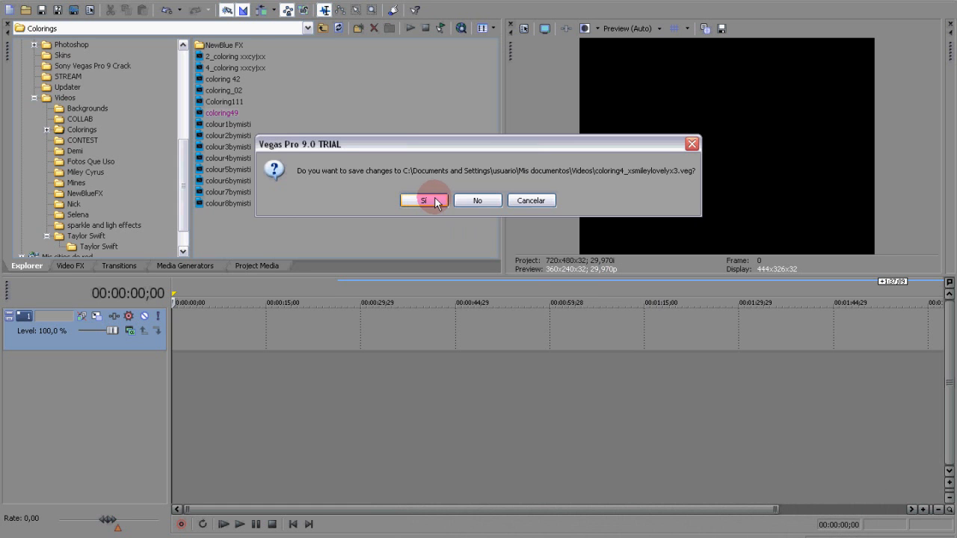
left_click(423, 200)
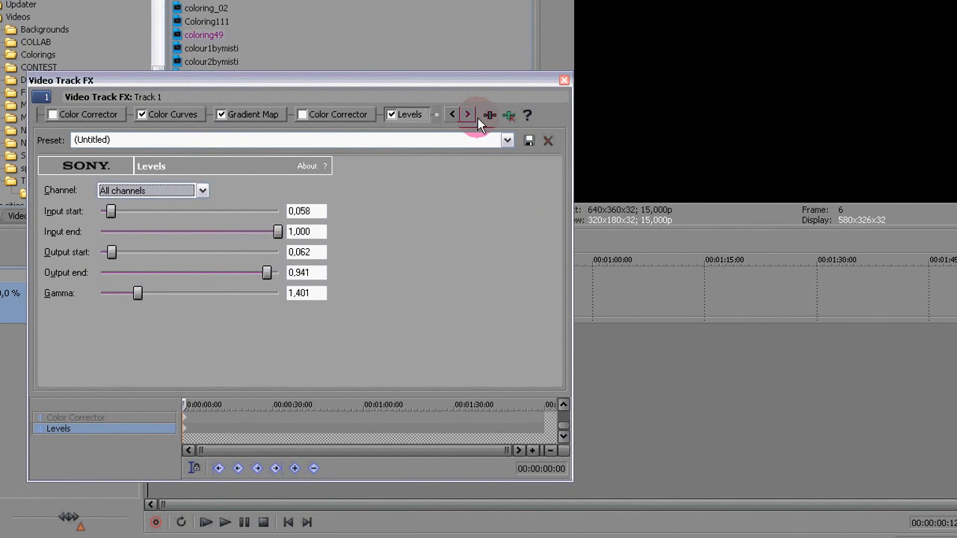
left_click(489, 115)
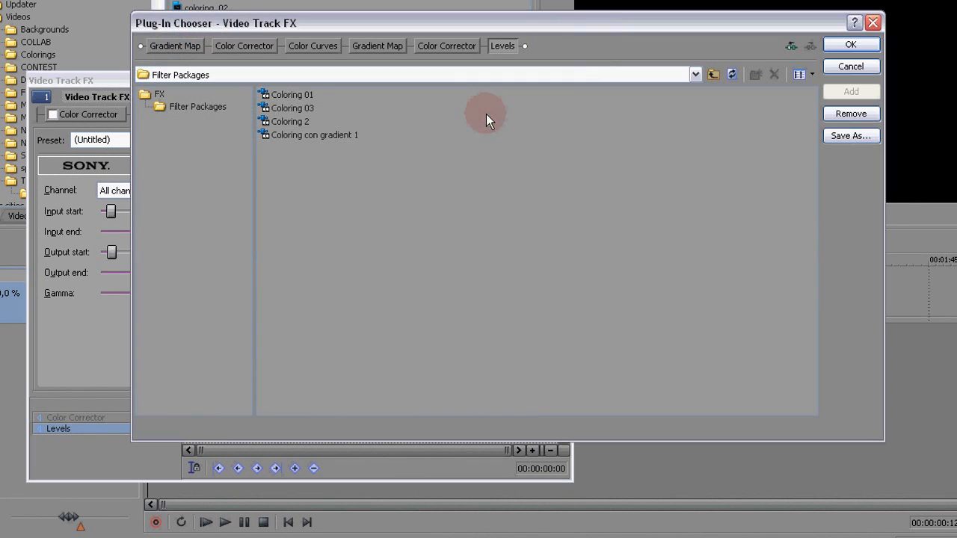
Save the track FX chain as the package 'coloring 04' and close the Plug-In Chooser.
type("col")
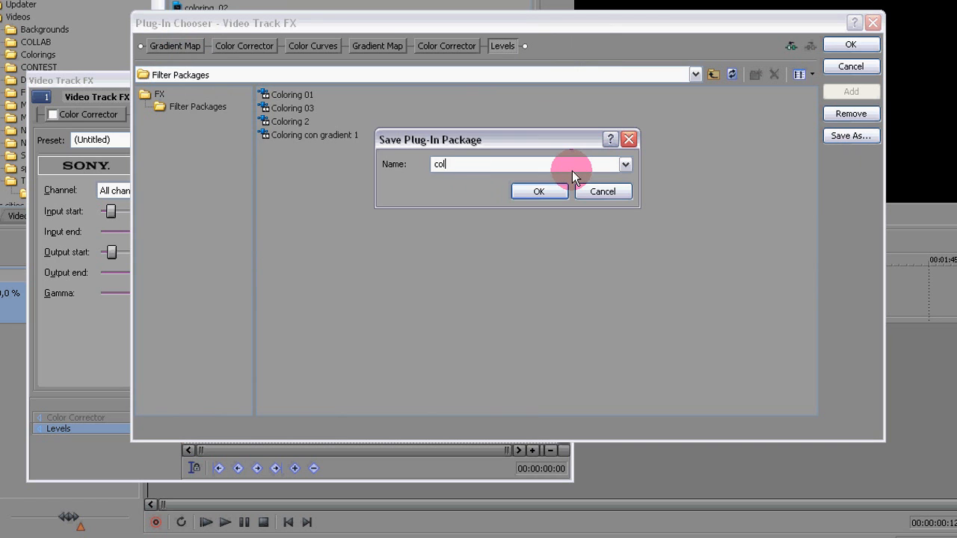
left_click(538, 192)
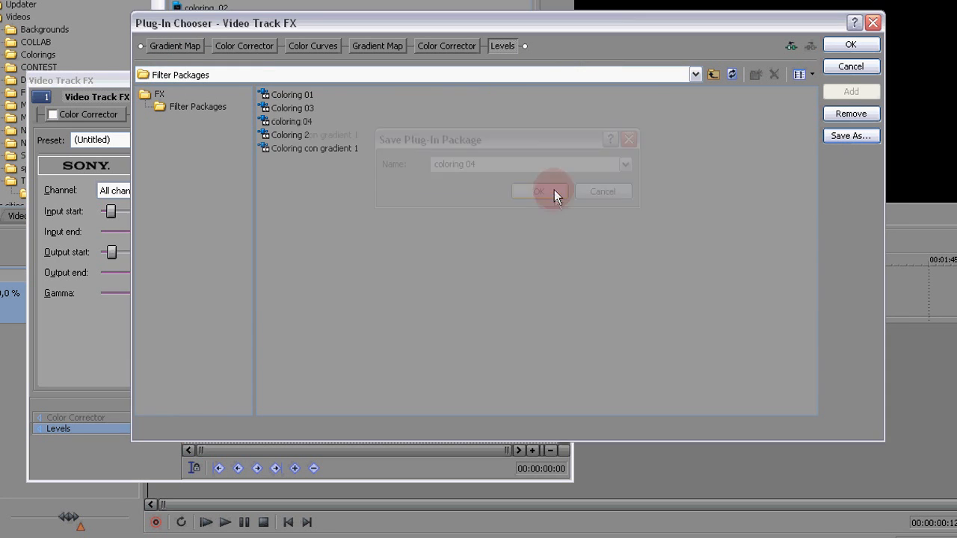
left_click(539, 192)
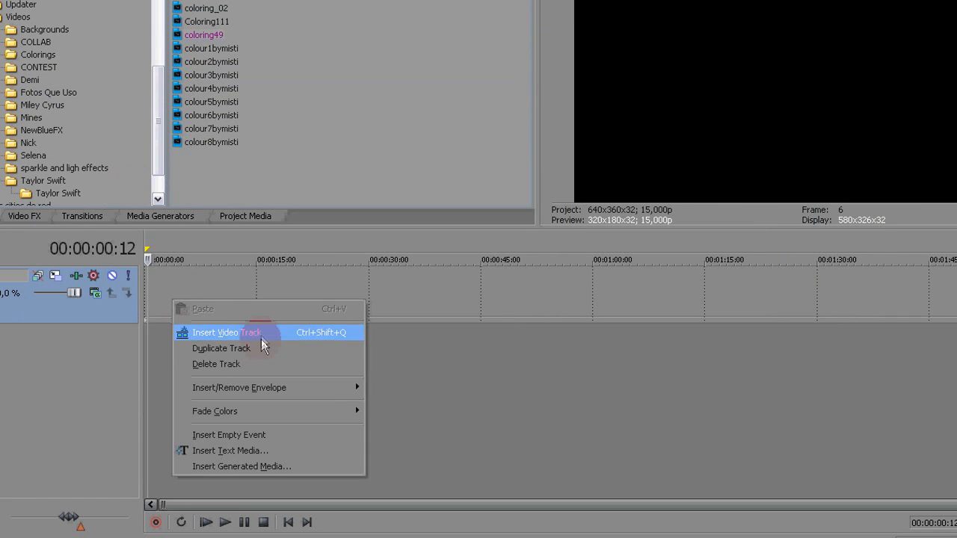
Apply the coloring 04 filter package to the WWT_flyonthewall video event.
left_click(215, 332)
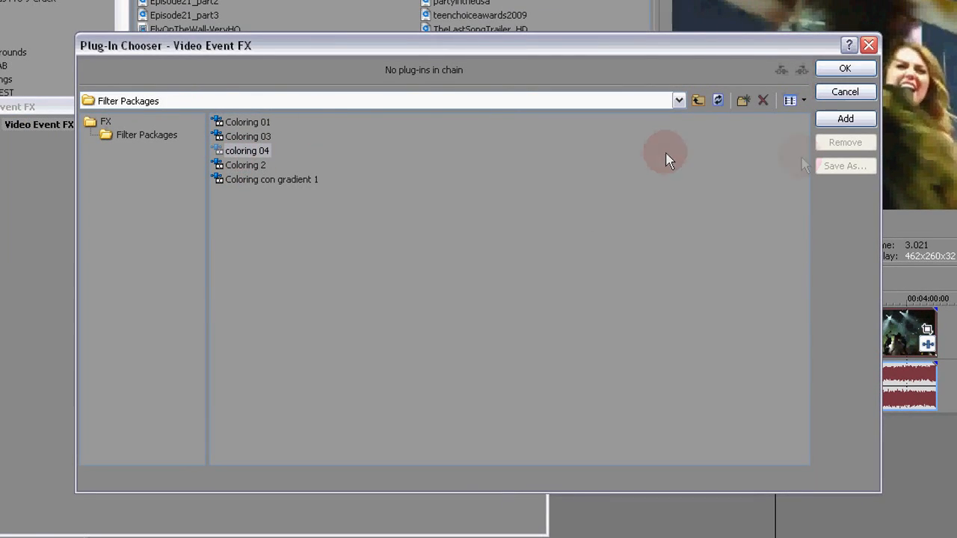
left_click(844, 68)
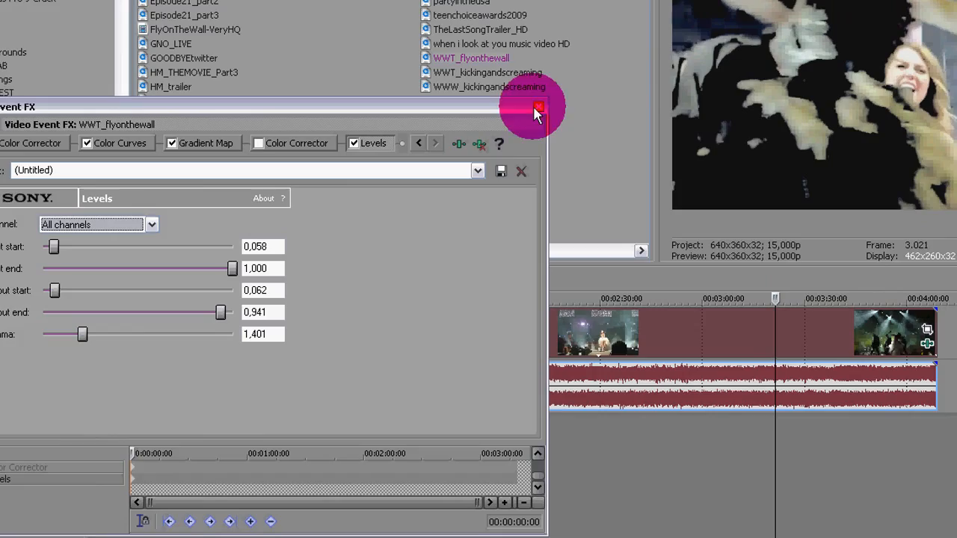